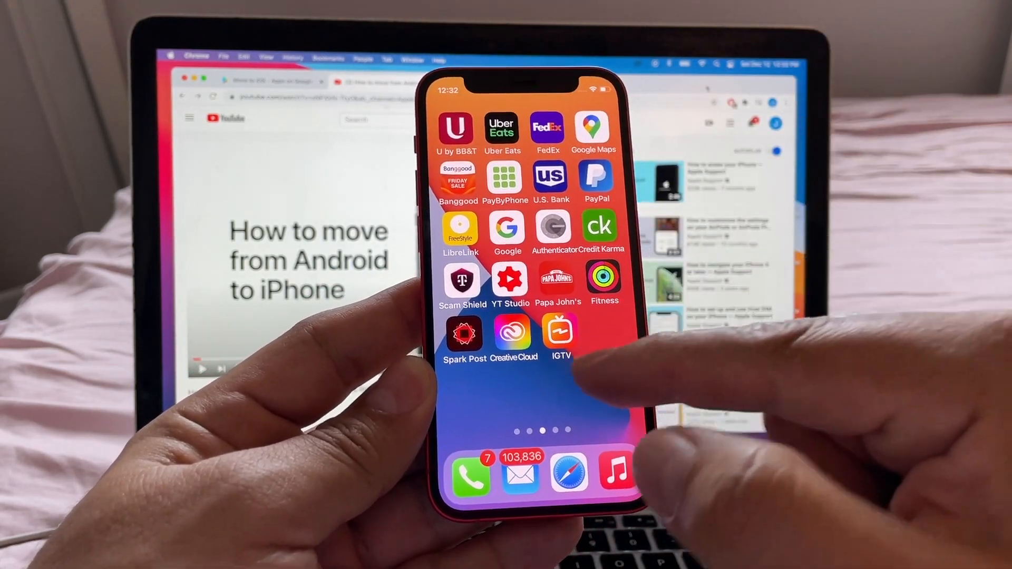
Swipe the Home Screen to the page showing Settings, YouTube, Files and Shortcuts
scroll(left, 3)
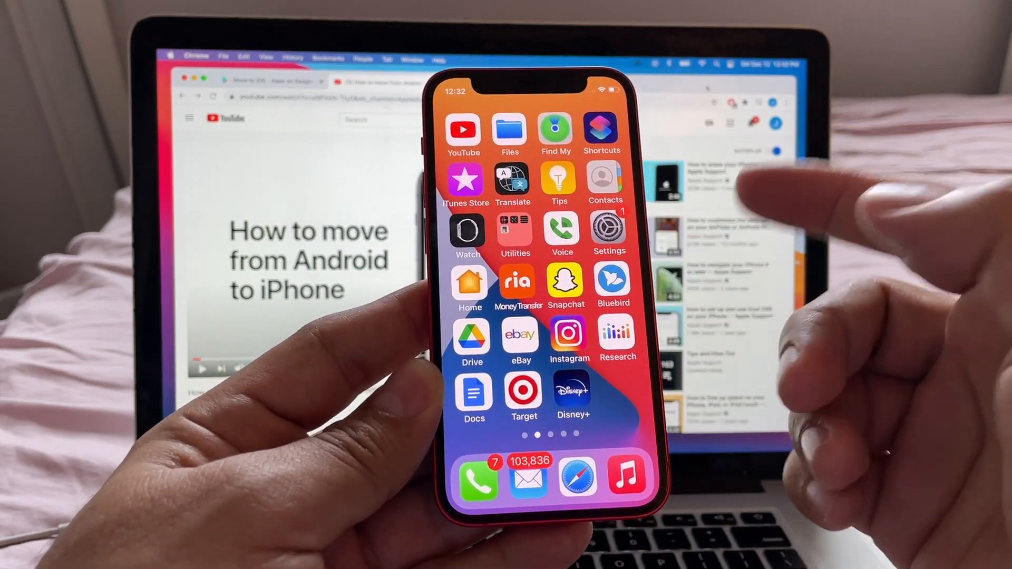
In Settings, go to General and scroll to the bottom where Reset and Shut Down appear
click(607, 234)
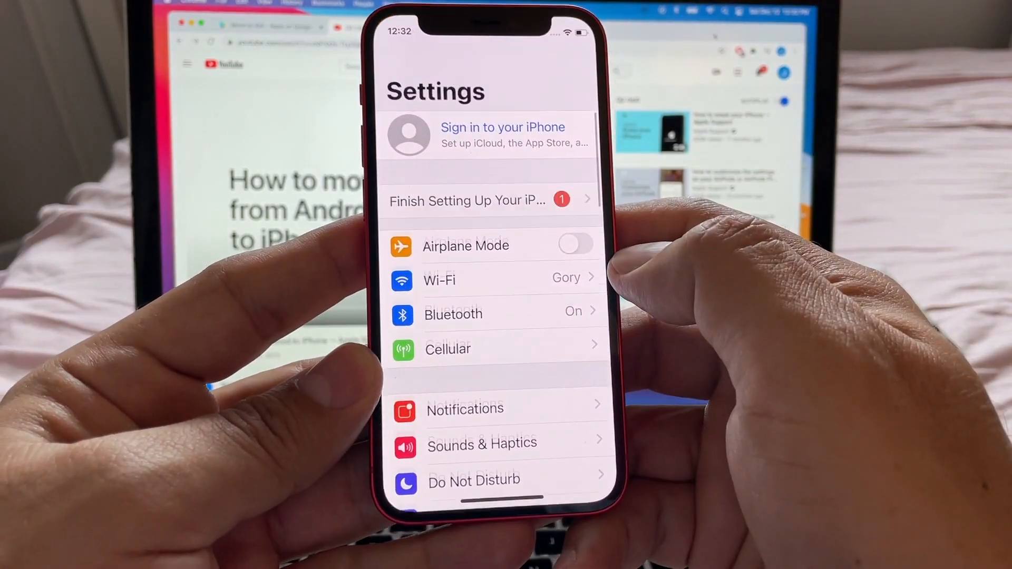
scroll(down, 3)
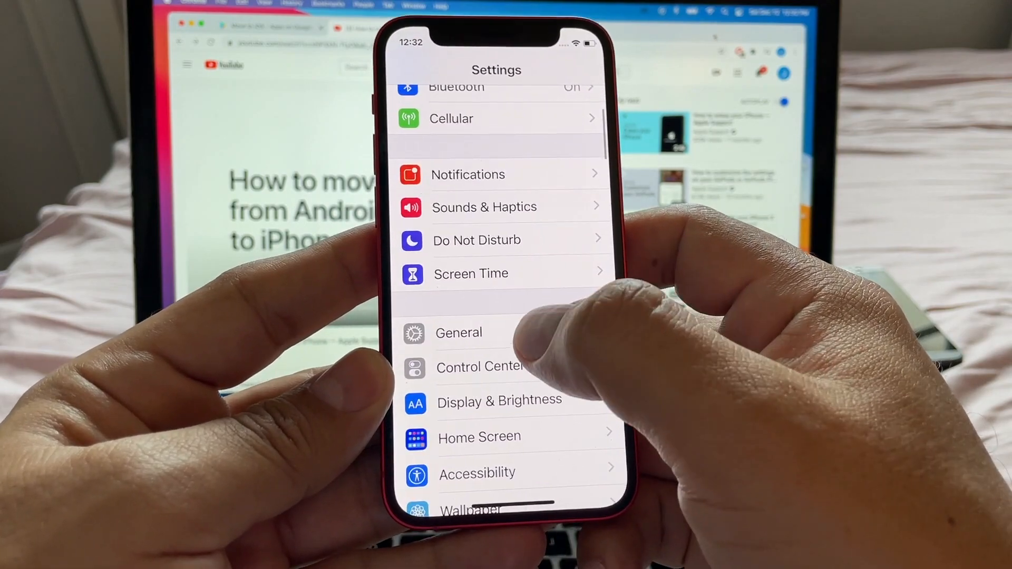
click(459, 332)
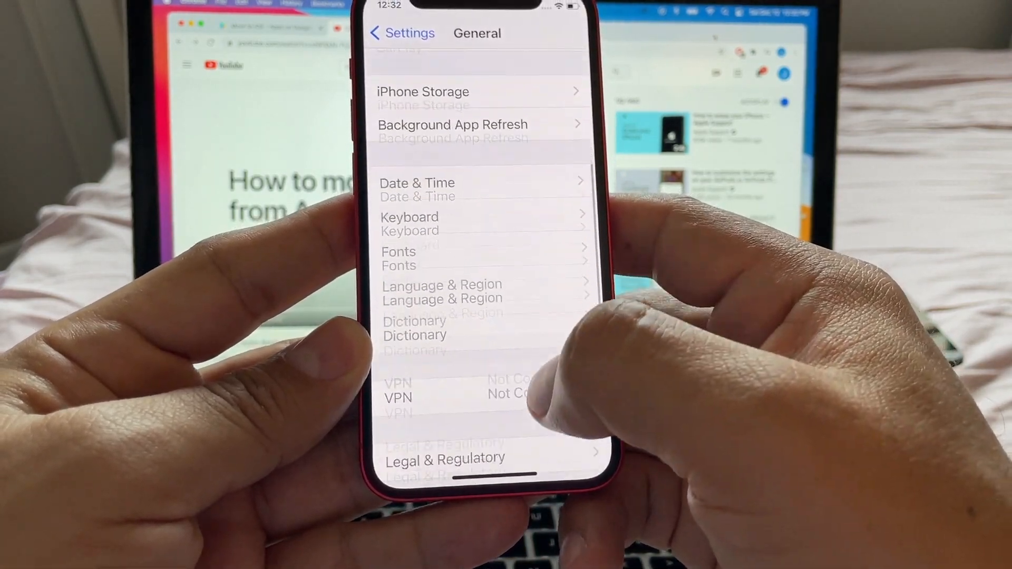
scroll(down, 3)
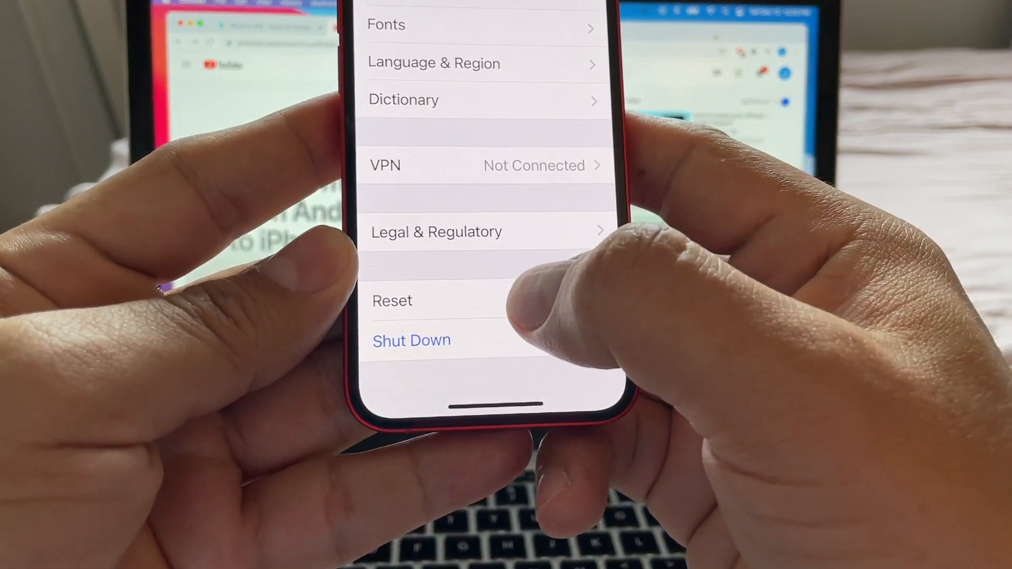